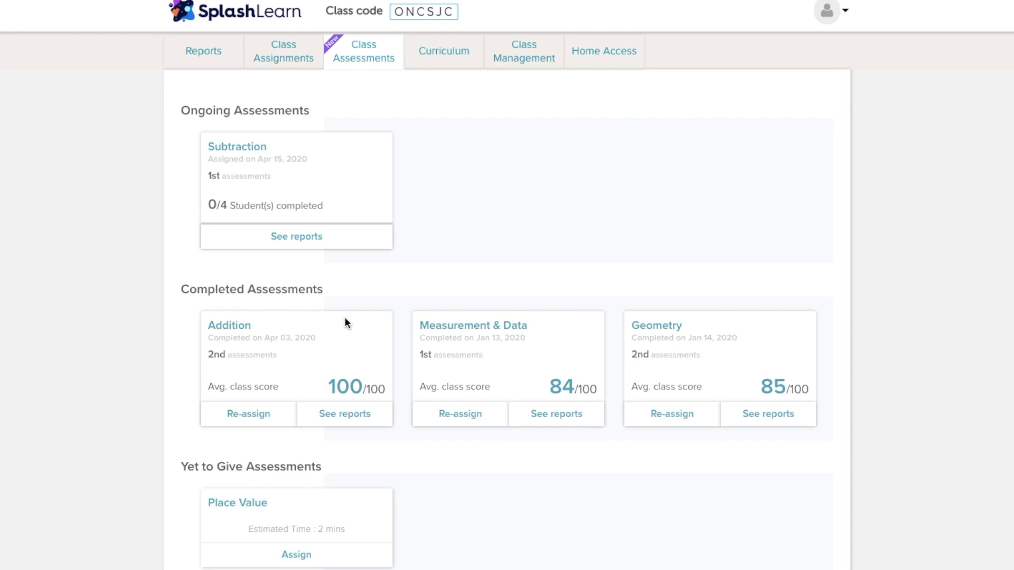
{"action": "mouse_move", "coordinate": [330, 330]}
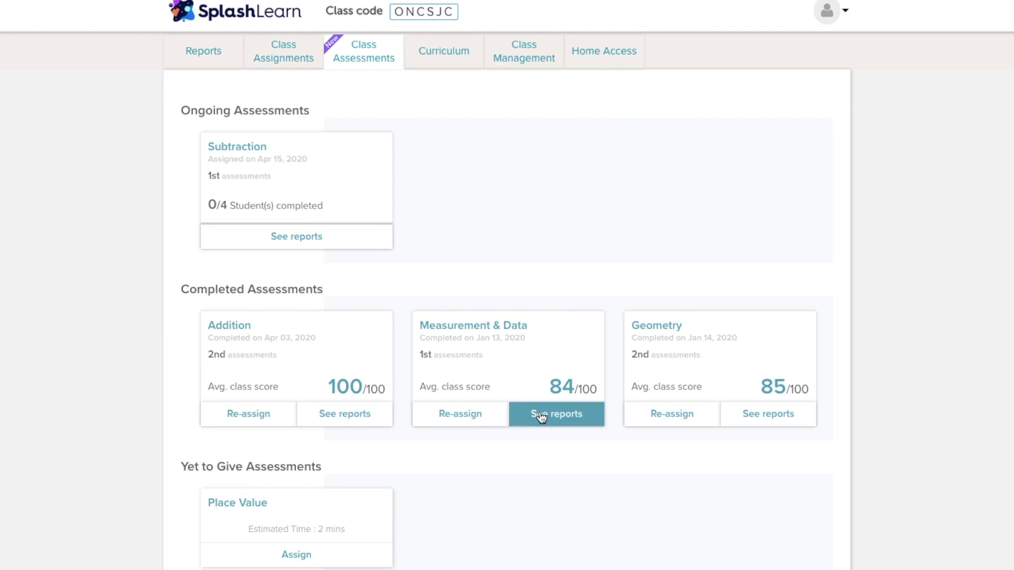
{"action": "mouse_move", "coordinate": [554, 423]}
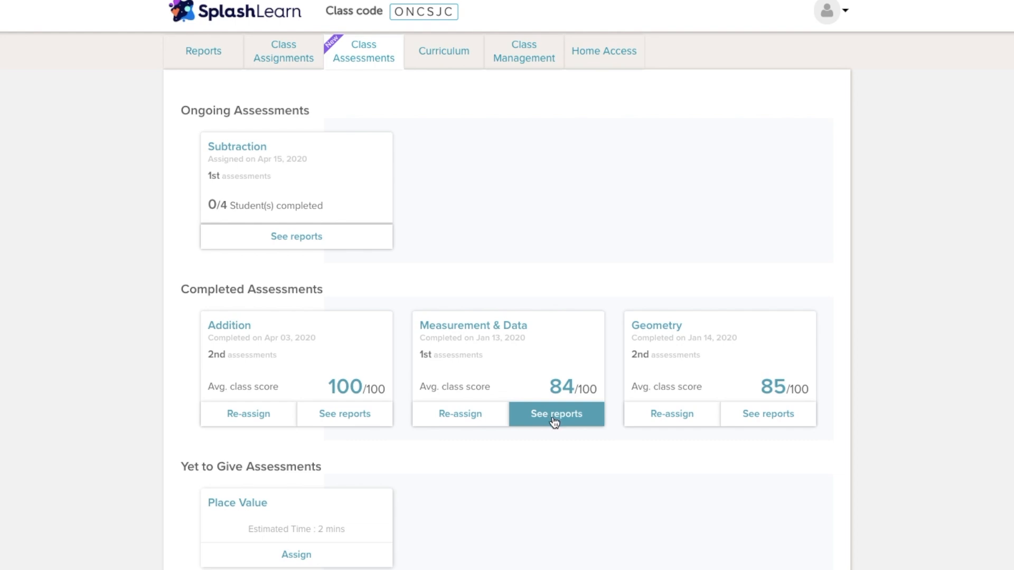
View the Measurement & Data class report with its average score of 84 and diagnostic grid
{"action": "left_click", "coordinate": [556, 414]}
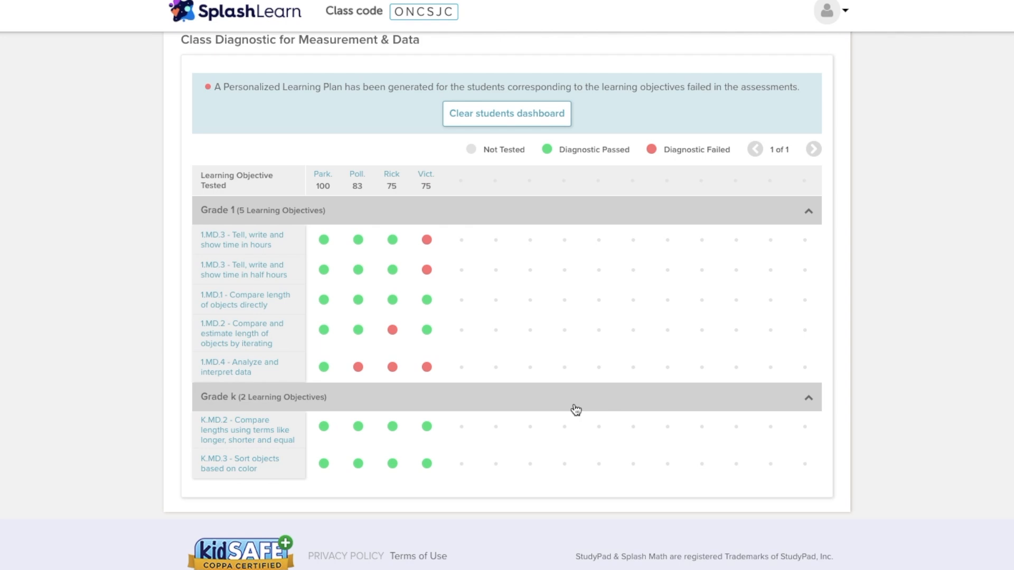
{"action": "mouse_move", "coordinate": [323, 178]}
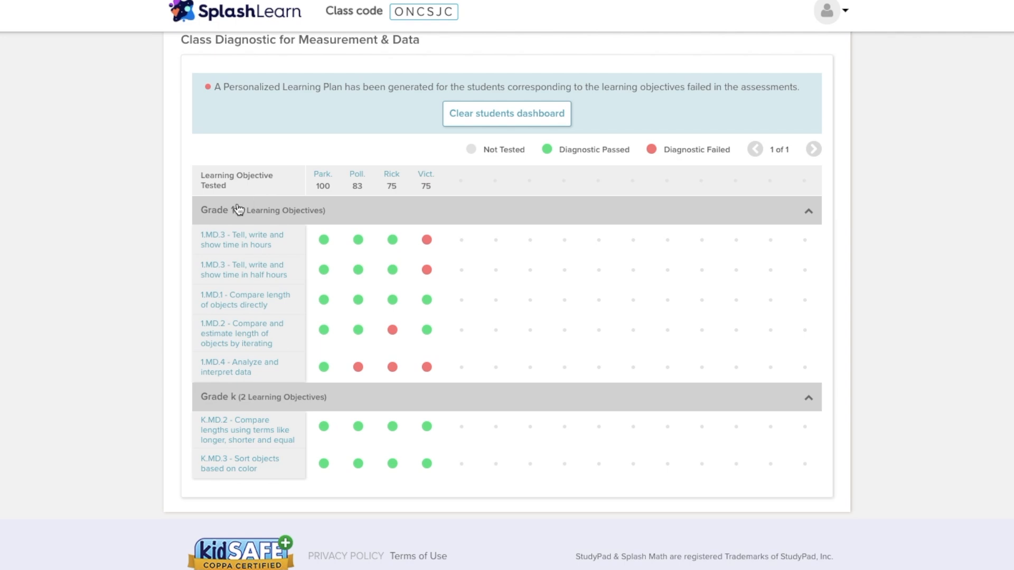
{"action": "mouse_move", "coordinate": [313, 292]}
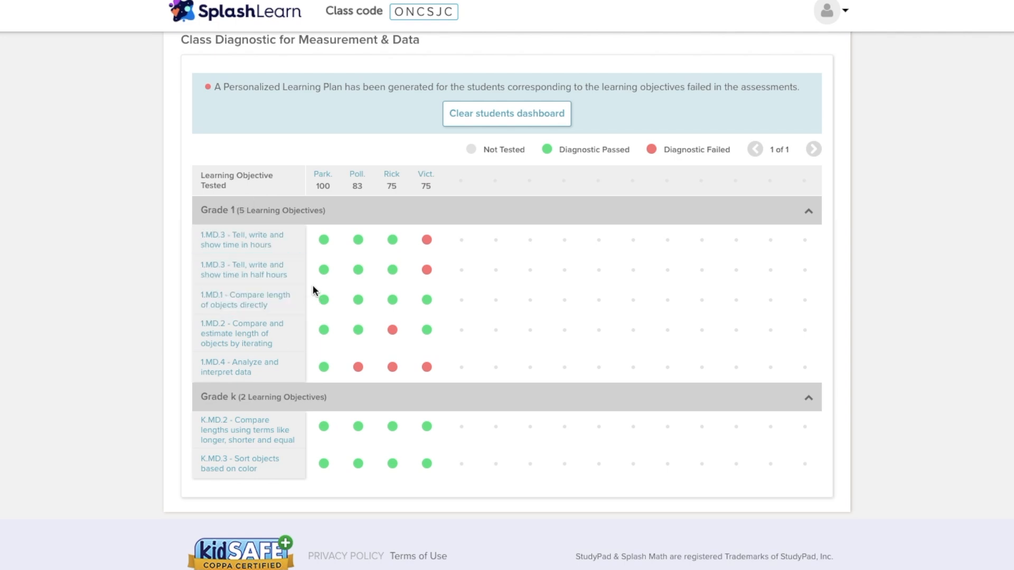
{"action": "mouse_move", "coordinate": [380, 335]}
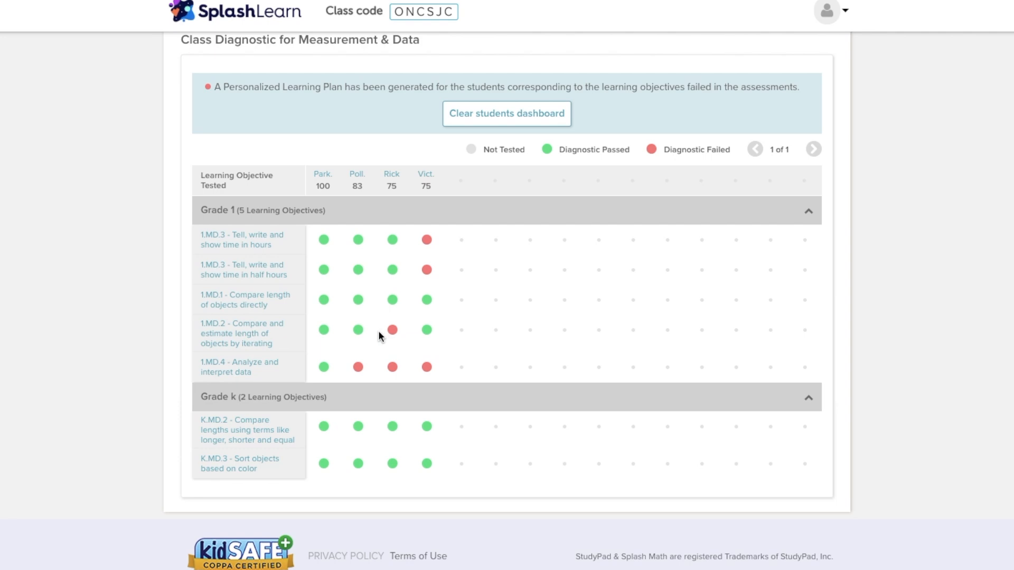
{"action": "mouse_move", "coordinate": [329, 386]}
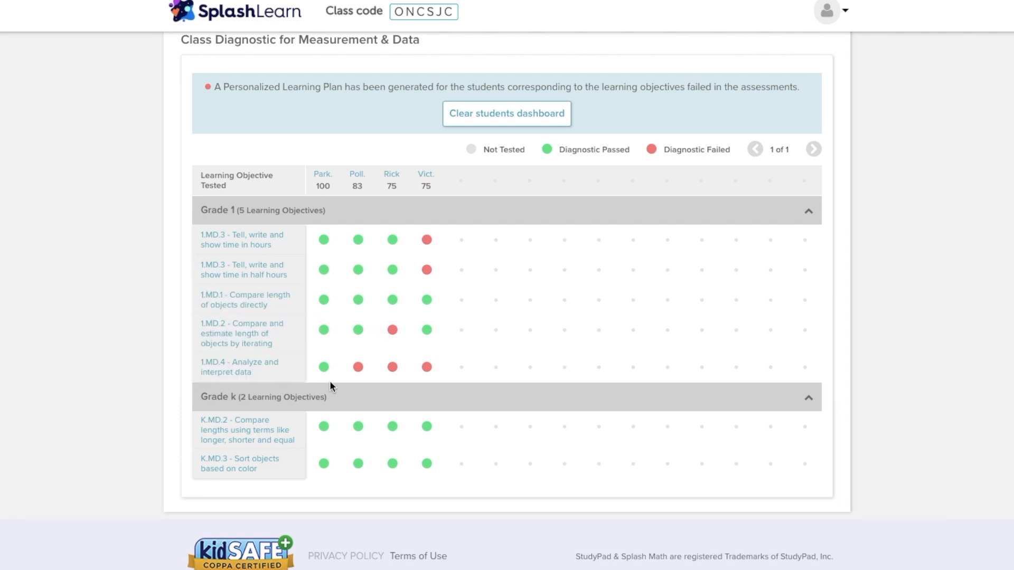
{"action": "scroll", "scroll_direction": "up", "scroll_amount": 3}
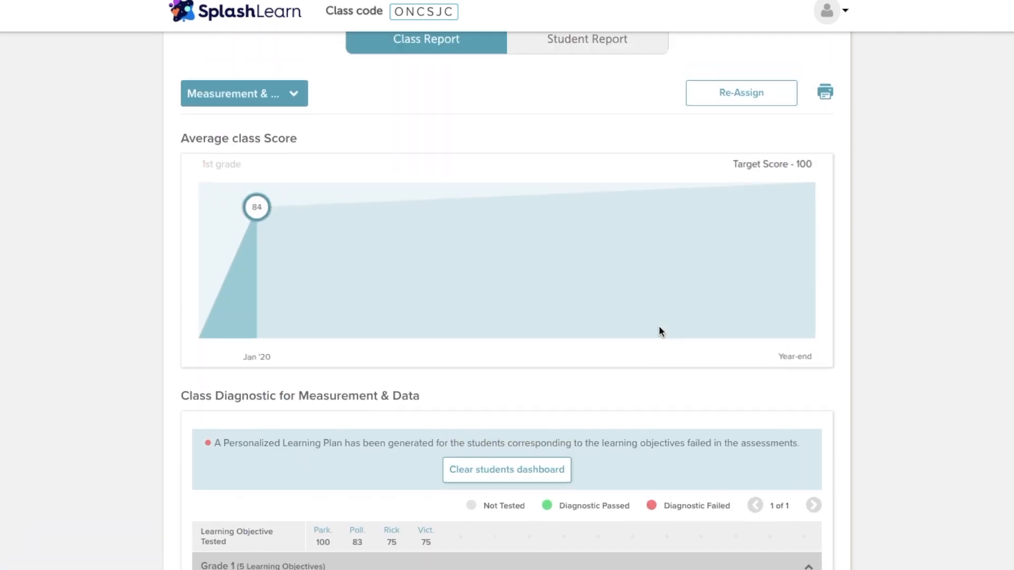
Switch to the Student Report, showing Parker's score of 100 at grade level
{"action": "scroll", "scroll_direction": "up", "scroll_amount": 3}
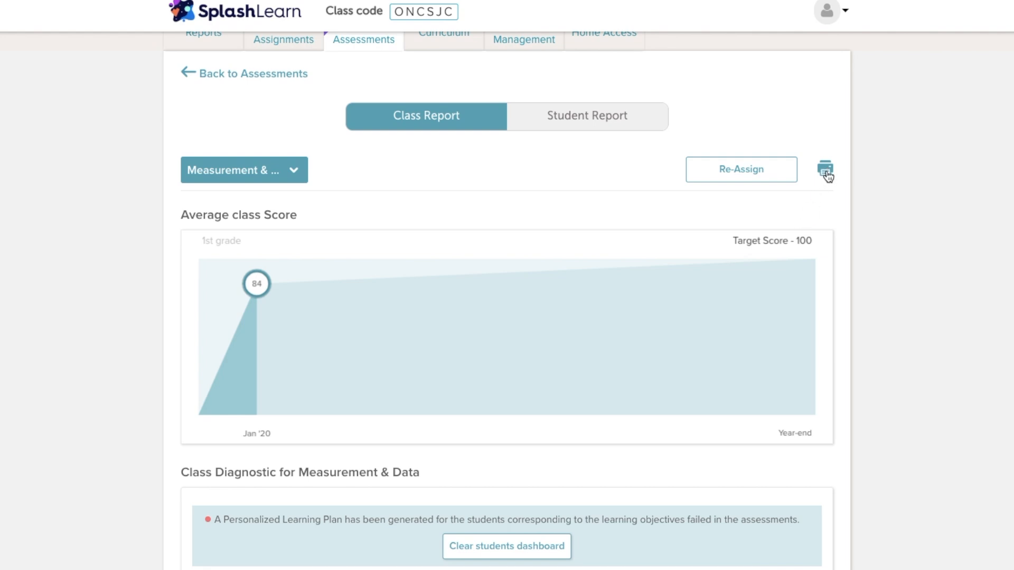
{"action": "left_click", "coordinate": [587, 117]}
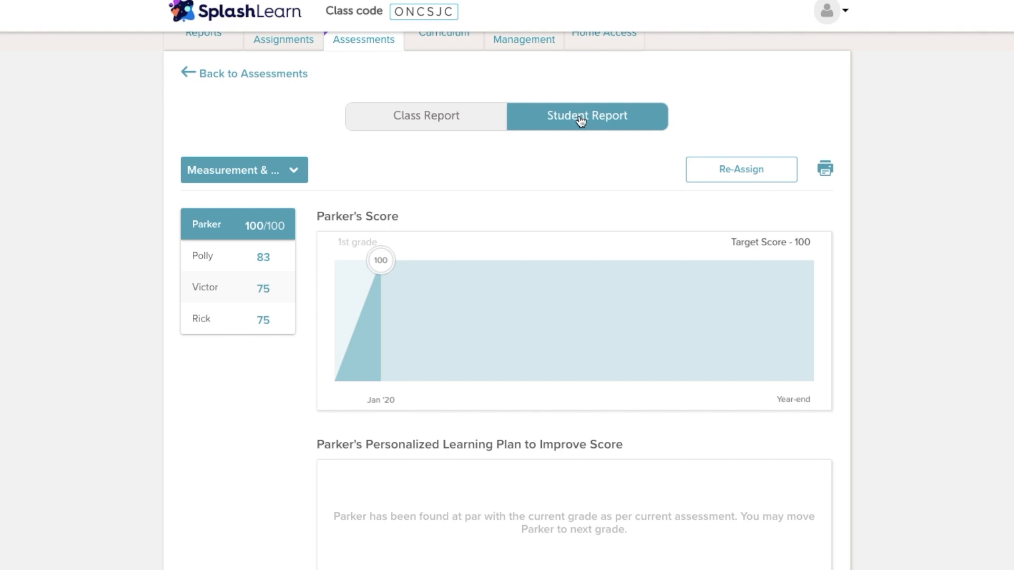
{"action": "scroll", "scroll_direction": "down", "scroll_amount": 3}
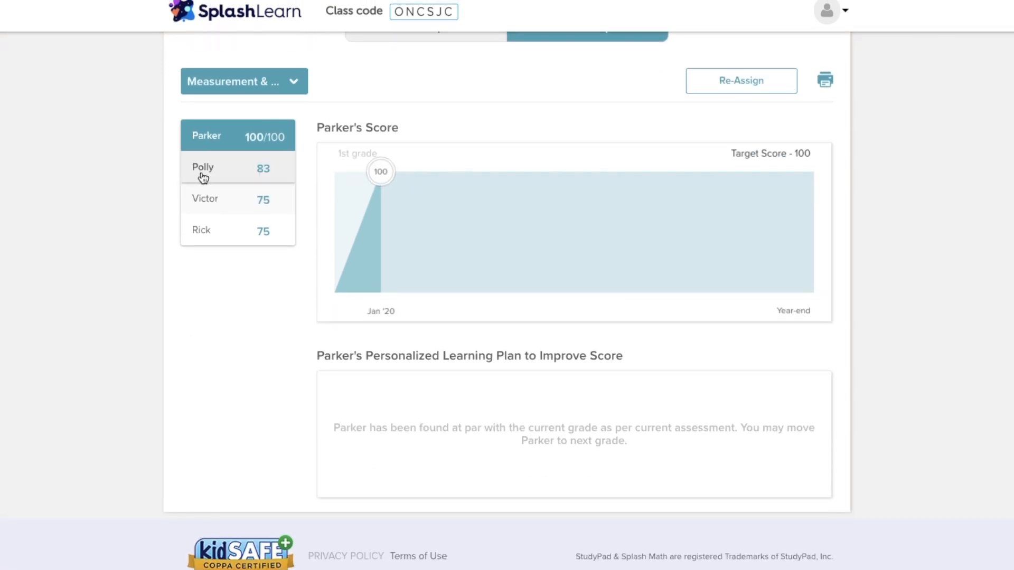
Select Polly to show her 83 score and learning plan for 1.MD.4 data analysis
{"action": "left_click", "coordinate": [203, 167]}
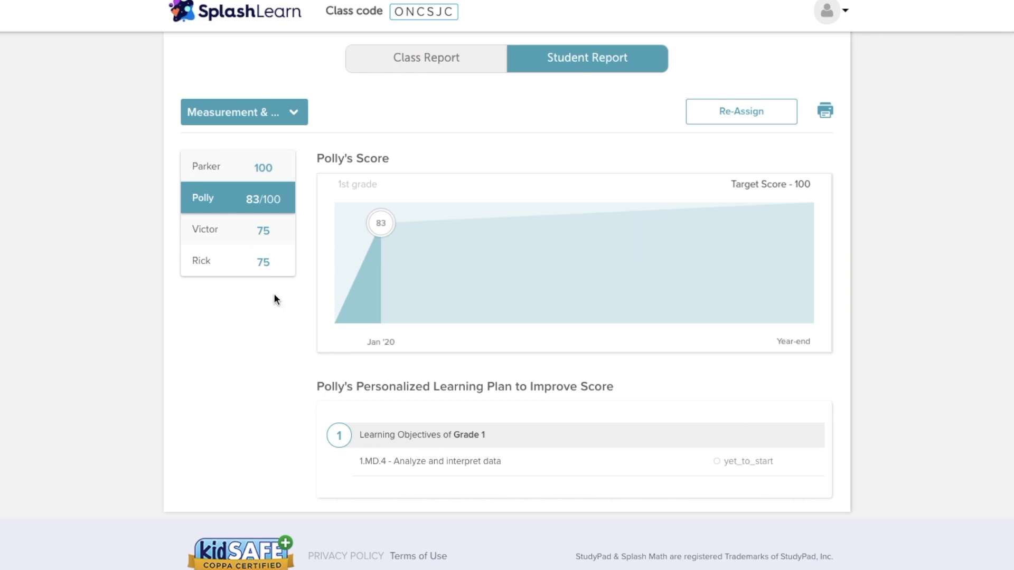
{"action": "mouse_move", "coordinate": [264, 232]}
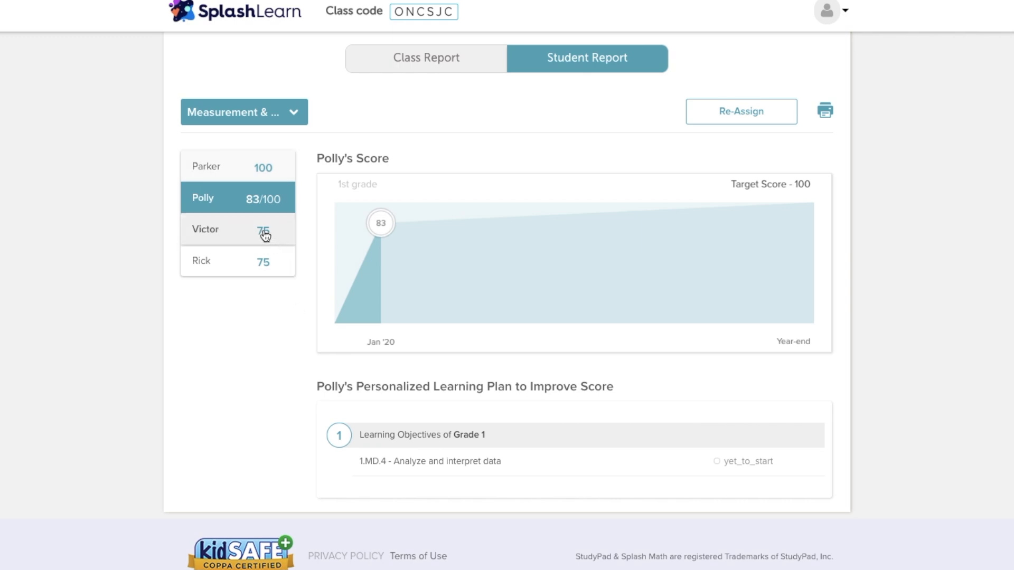
{"action": "mouse_move", "coordinate": [361, 385]}
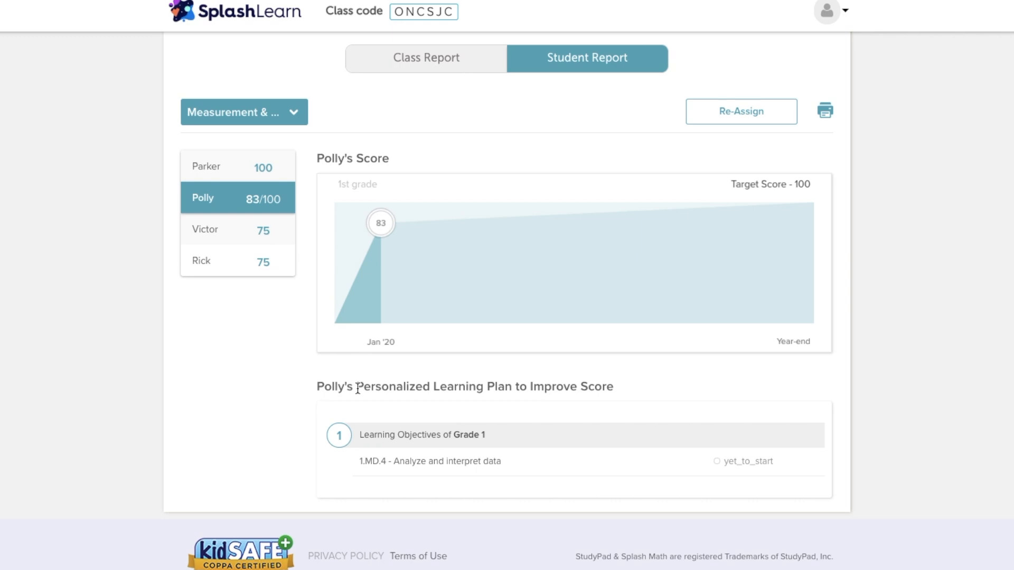
{"action": "scroll", "scroll_direction": "up", "scroll_amount": 3}
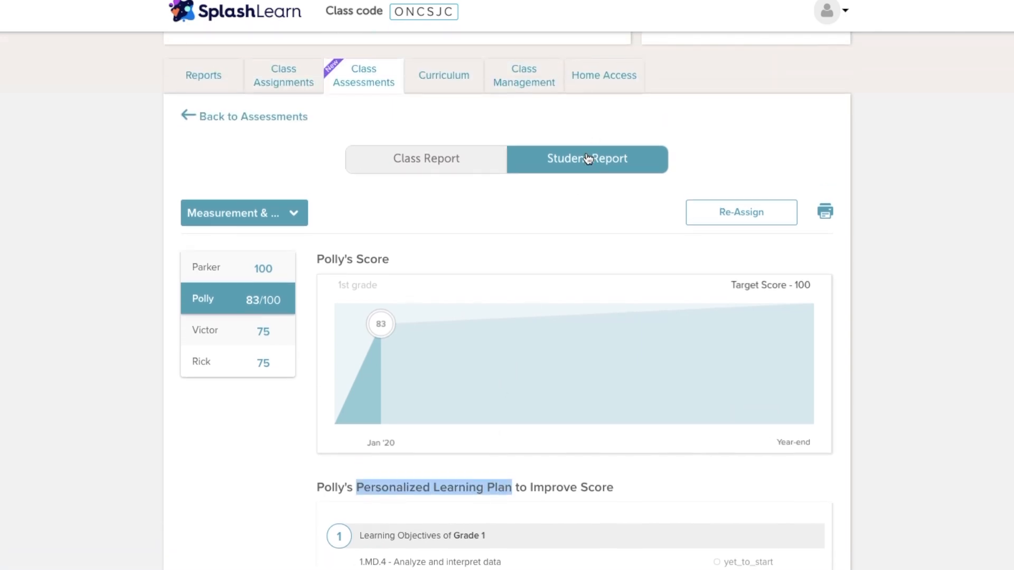
{"action": "mouse_move", "coordinate": [232, 305]}
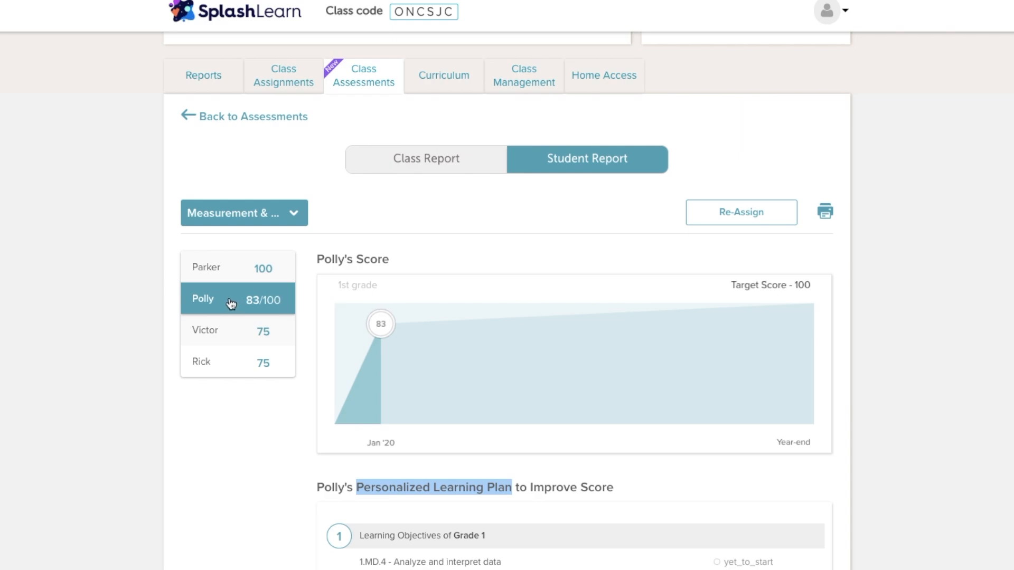